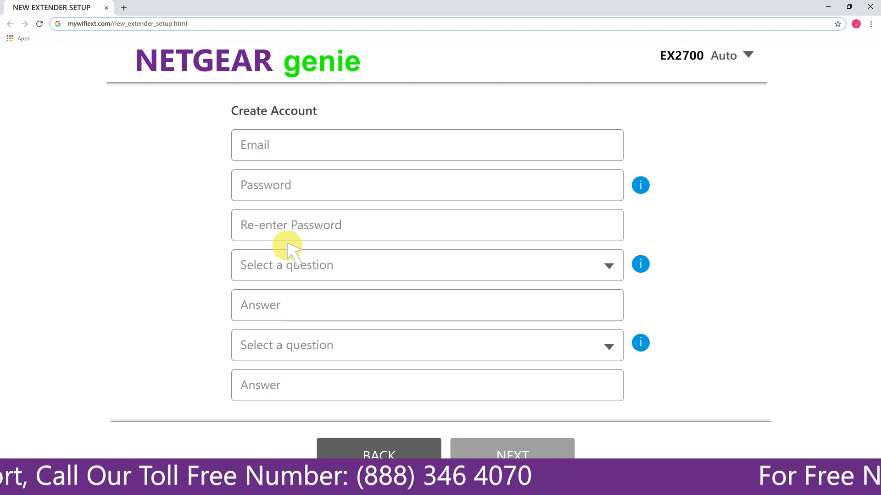
{"action": "mouse_move", "coordinate": [308, 146]}
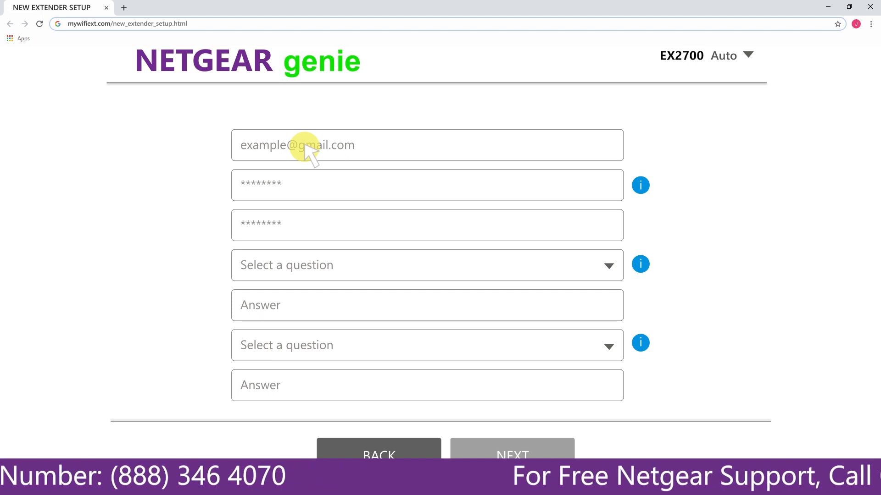
{"action": "mouse_move", "coordinate": [425, 364]}
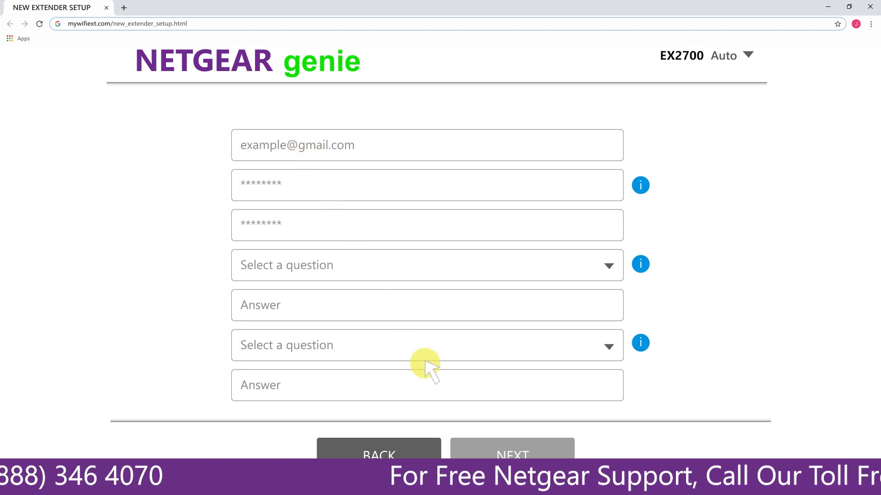
- Submit the new account email and password and continue to the usage-mode choice
{"action": "left_click", "coordinate": [511, 452]}
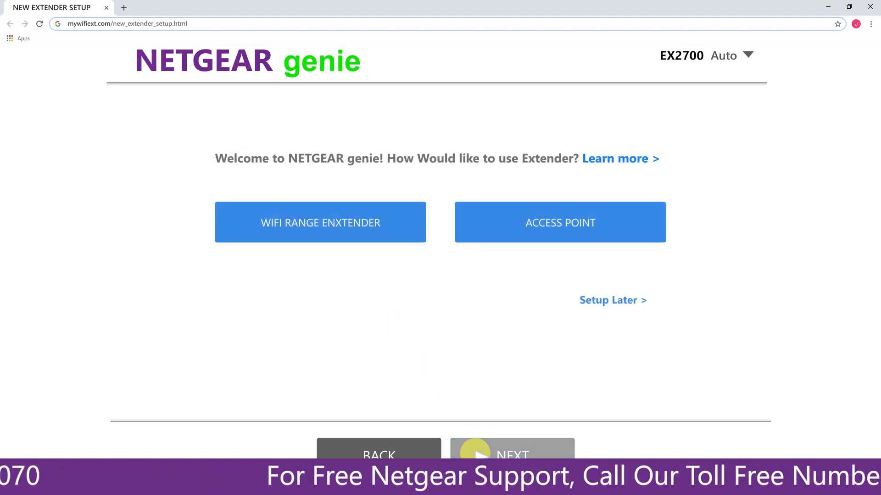
{"action": "left_click", "coordinate": [320, 222]}
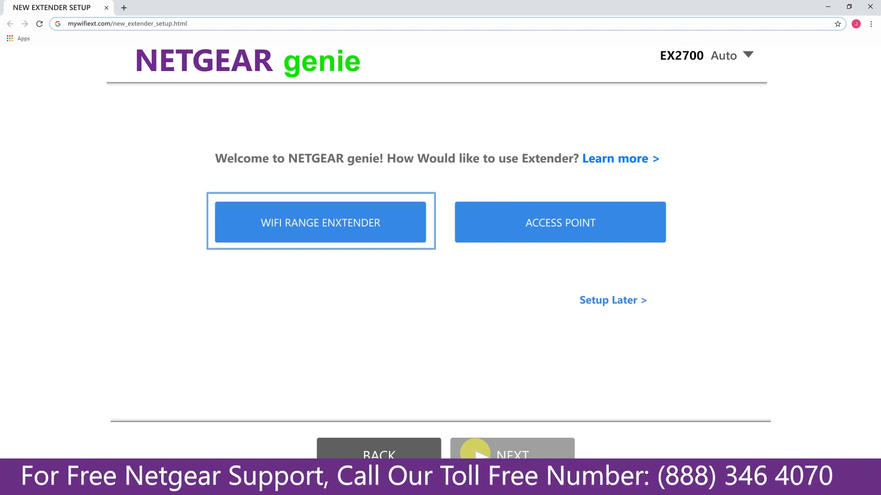
- Choose WiFi Range Extender mode so the wizard lists nearby 2.4 GHz networks
{"action": "left_click", "coordinate": [559, 222]}
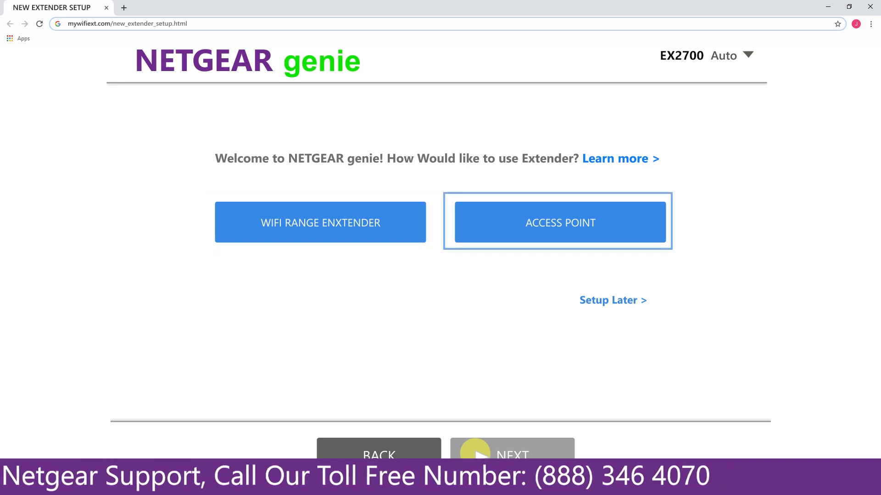
{"action": "mouse_move", "coordinate": [426, 354]}
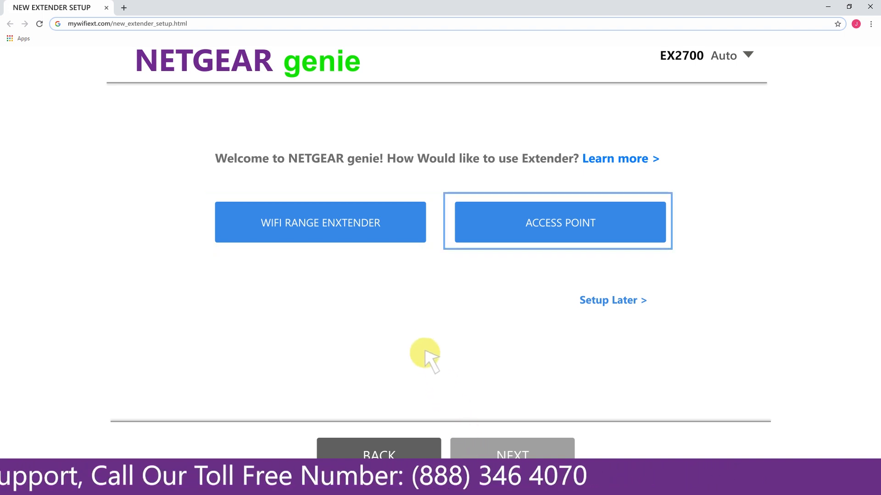
{"action": "left_click", "coordinate": [319, 222]}
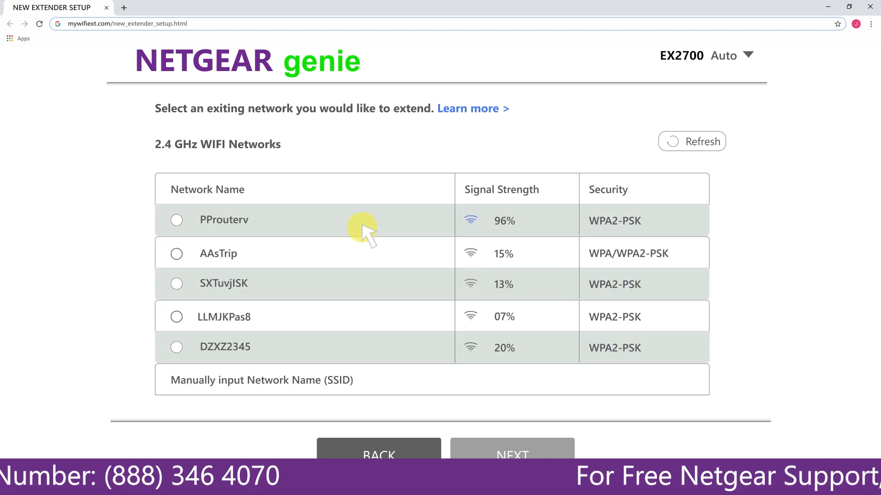
{"action": "mouse_move", "coordinate": [279, 230]}
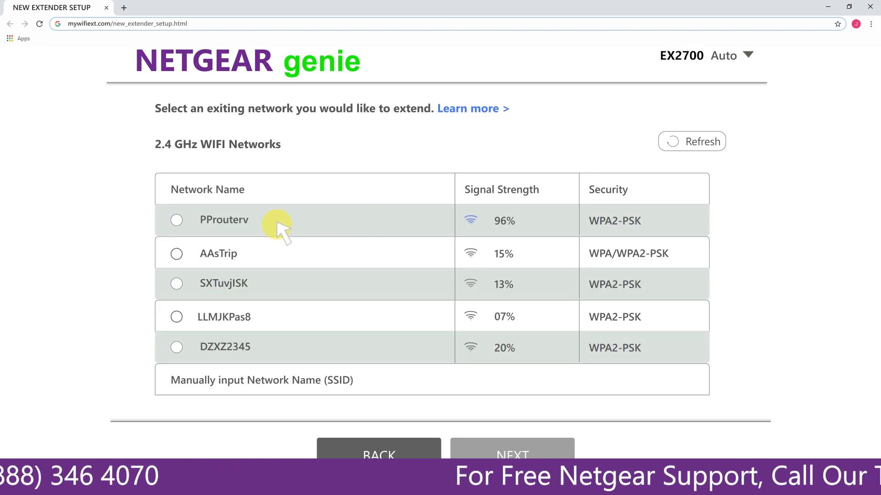
- Select PProuterv as the 2.4 GHz network to extend and continue to its password page
{"action": "left_click", "coordinate": [176, 219]}
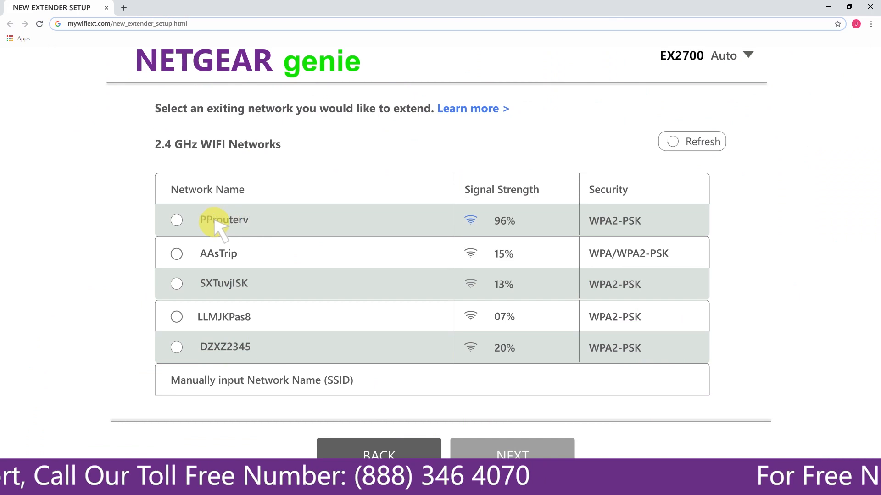
{"action": "left_click", "coordinate": [176, 219]}
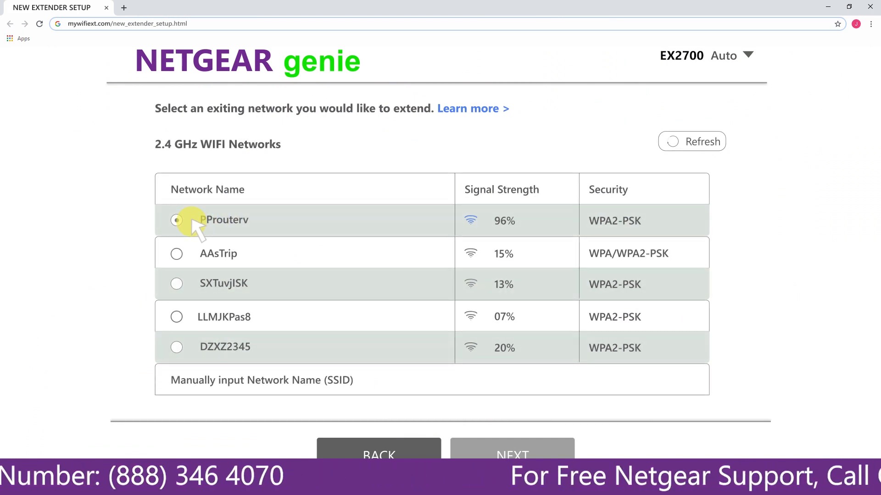
{"action": "left_click", "coordinate": [176, 219]}
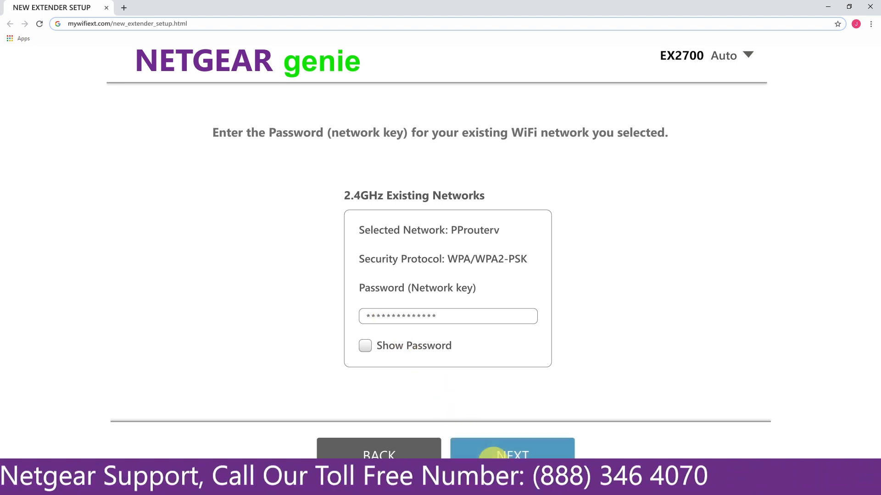
- Submit the PProuterv network key and continue to the extender network page
{"action": "left_click", "coordinate": [511, 454]}
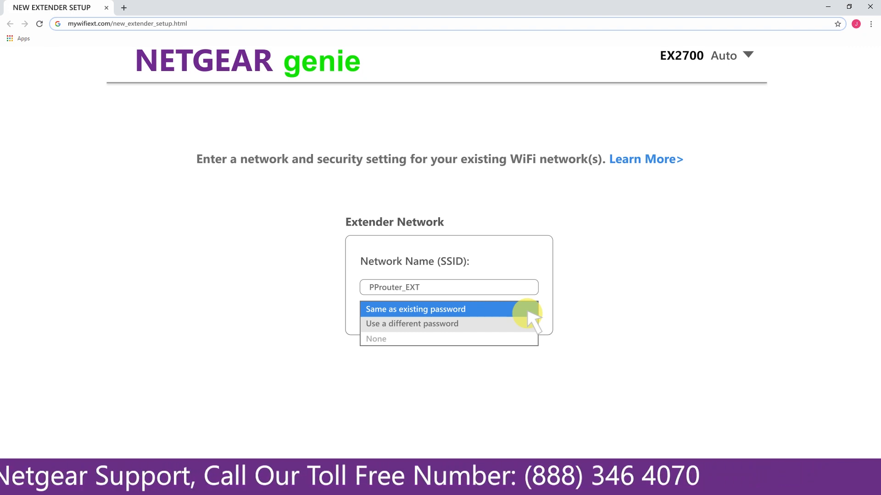
- Keep SSID PProuter_EXT with 'Same as existing password' and apply the settings
{"action": "left_click", "coordinate": [414, 309]}
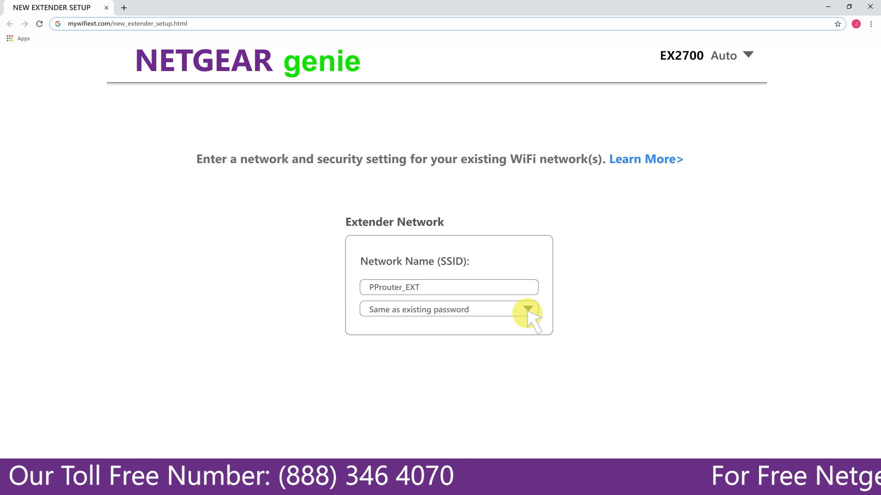
{"action": "left_click", "coordinate": [526, 309]}
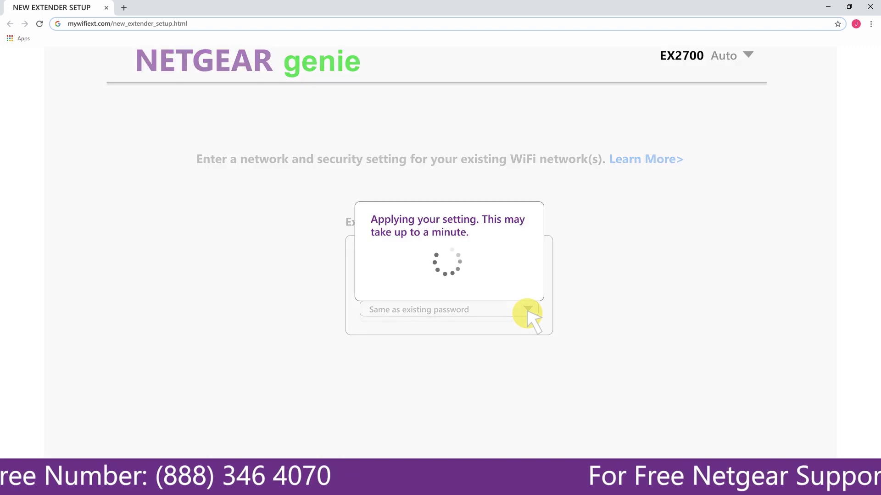